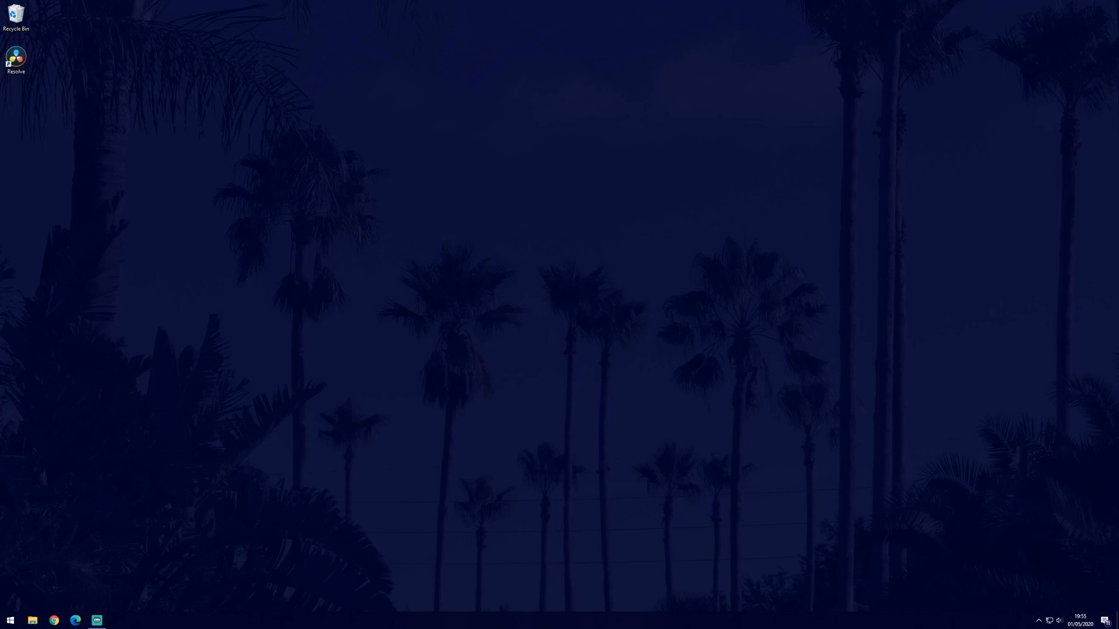
Reach the Windows Settings home page from the Start menu
left_click(9, 620)
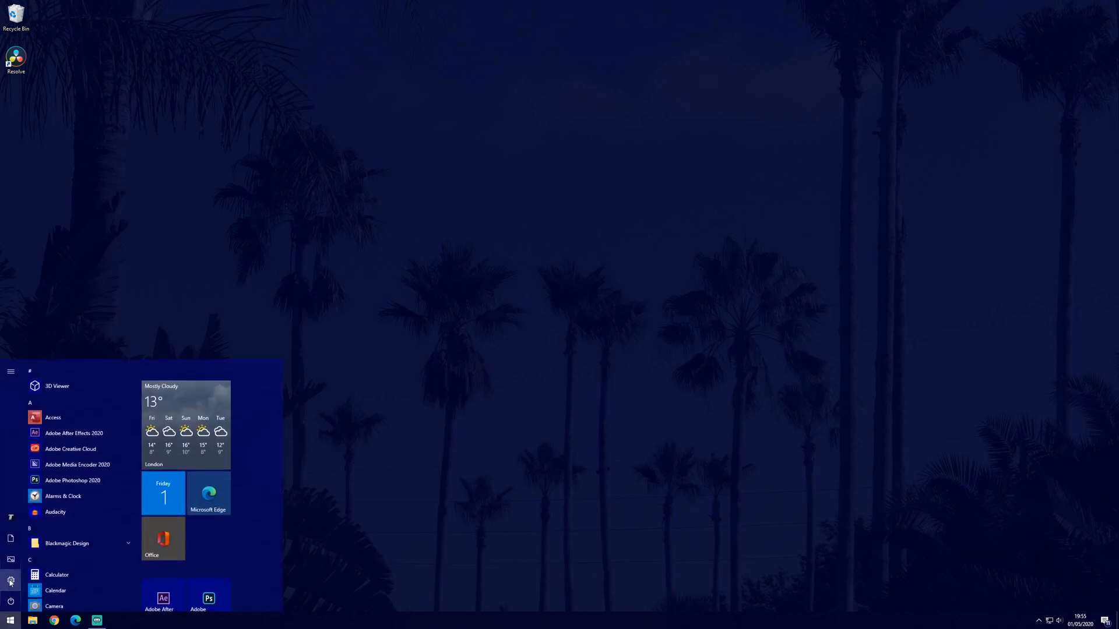
left_click(11, 580)
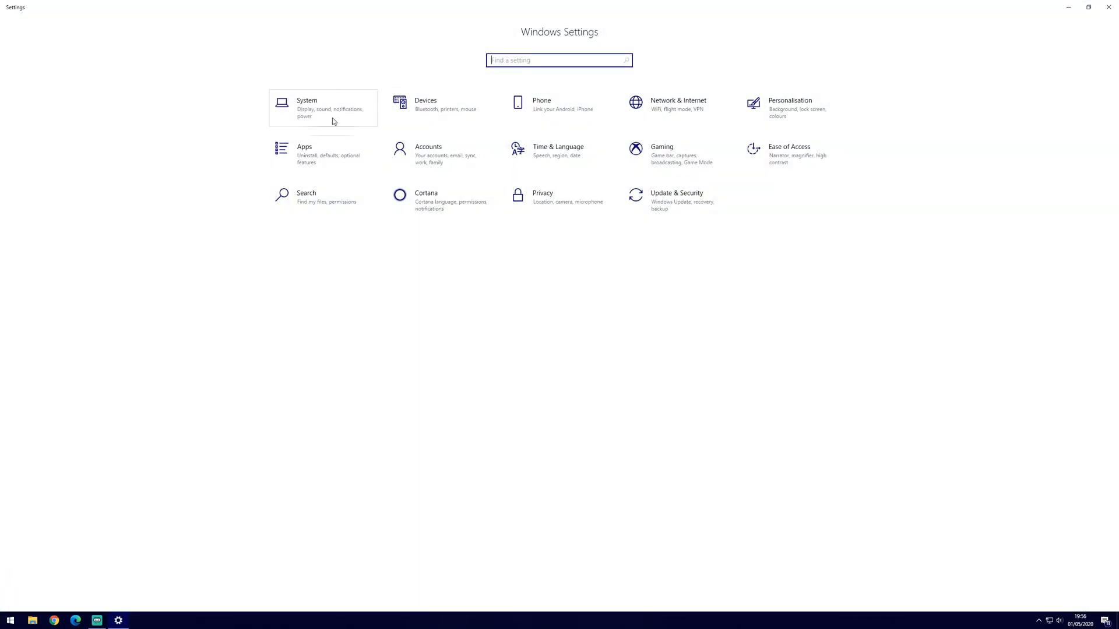
Go to System > Sound and launch the classic Sound Control Panel from Related Settings
left_click(306, 107)
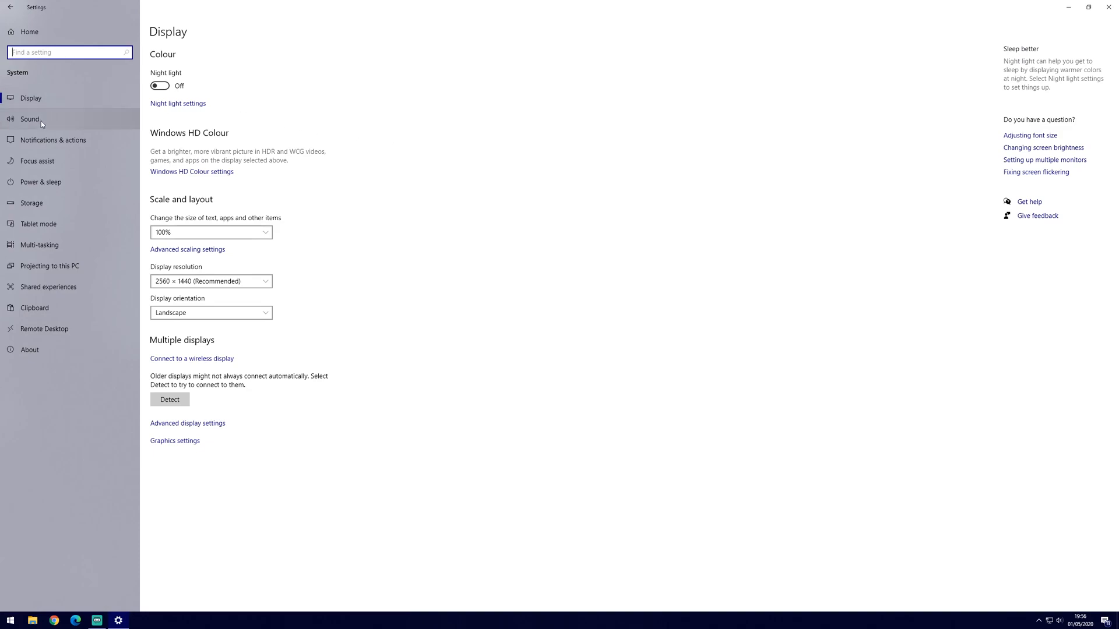
left_click(30, 119)
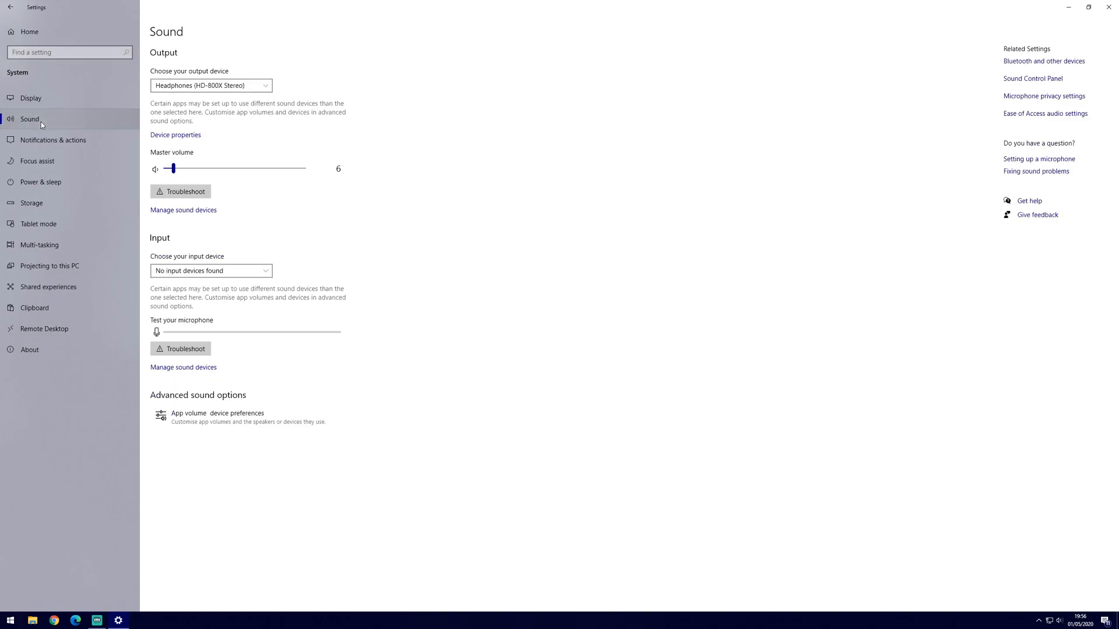
mouse_move(306, 125)
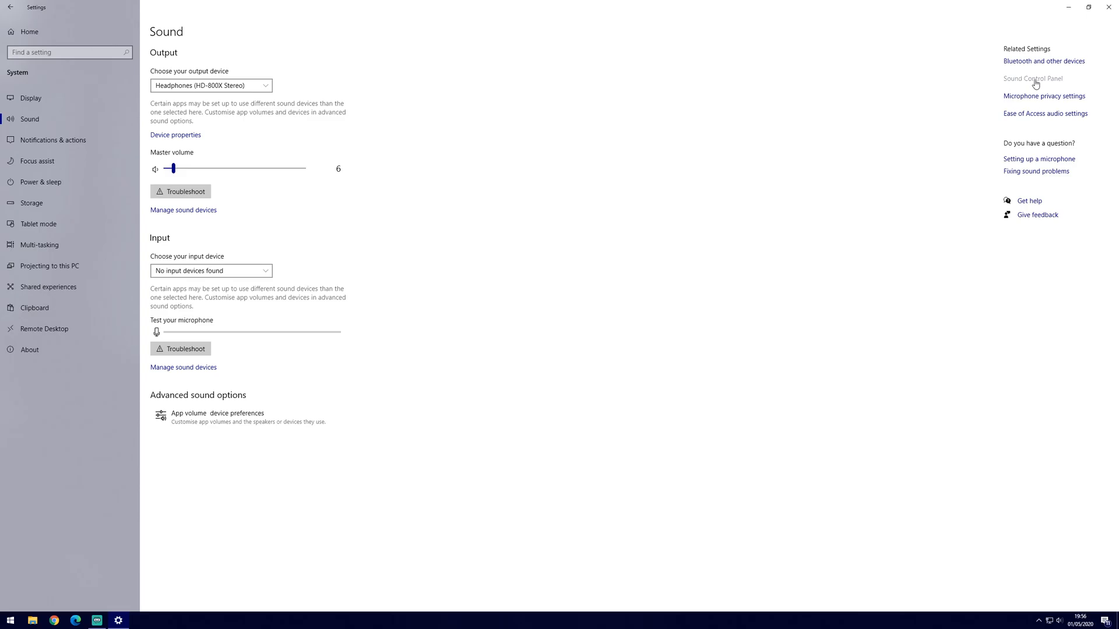
left_click(1031, 78)
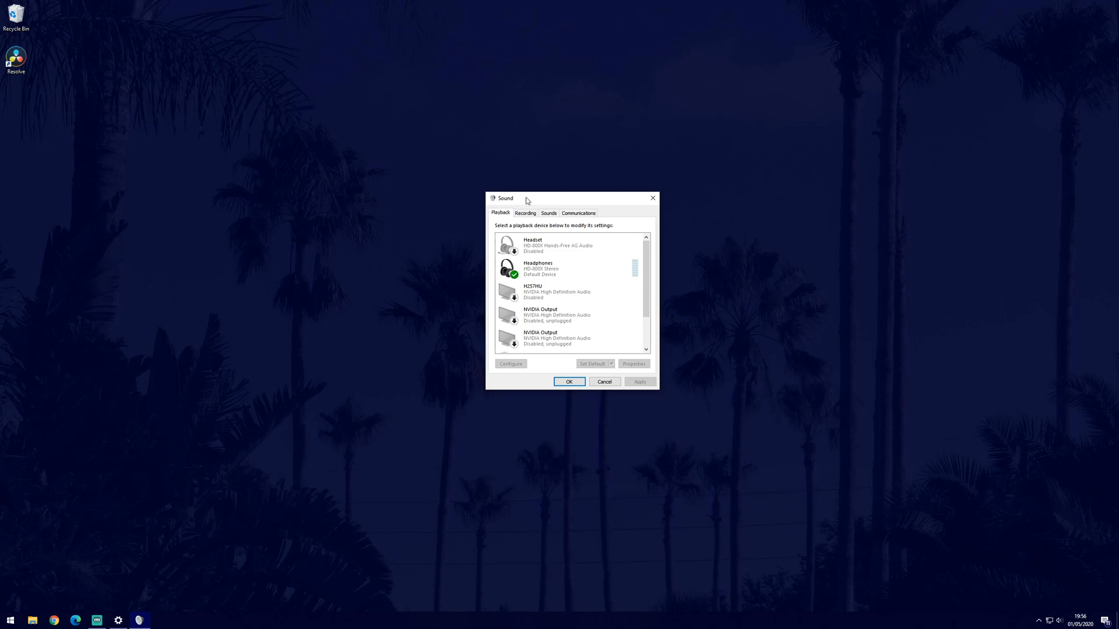
Disable the Headphones device on the Playback tab via its context menu
right_click(538, 268)
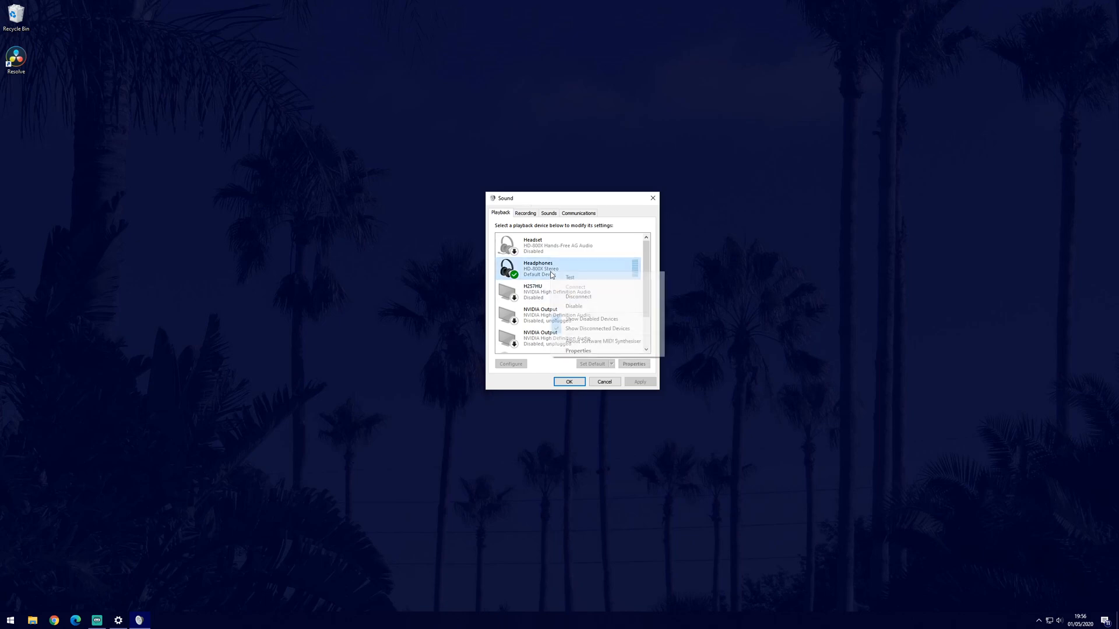
mouse_move(586, 307)
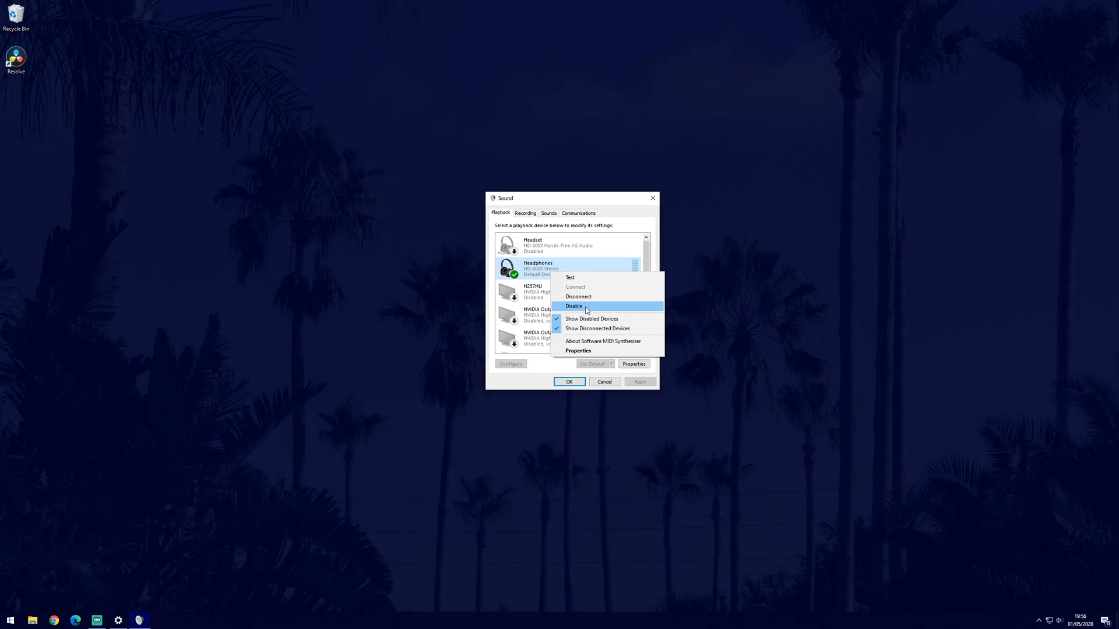
left_click(573, 306)
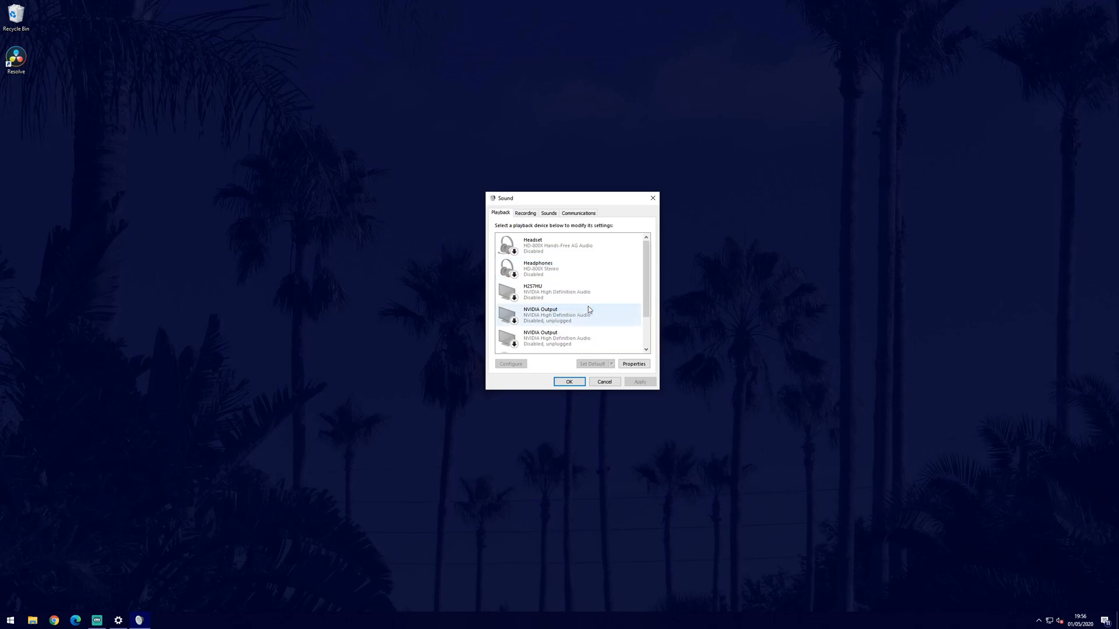
right_click(567, 315)
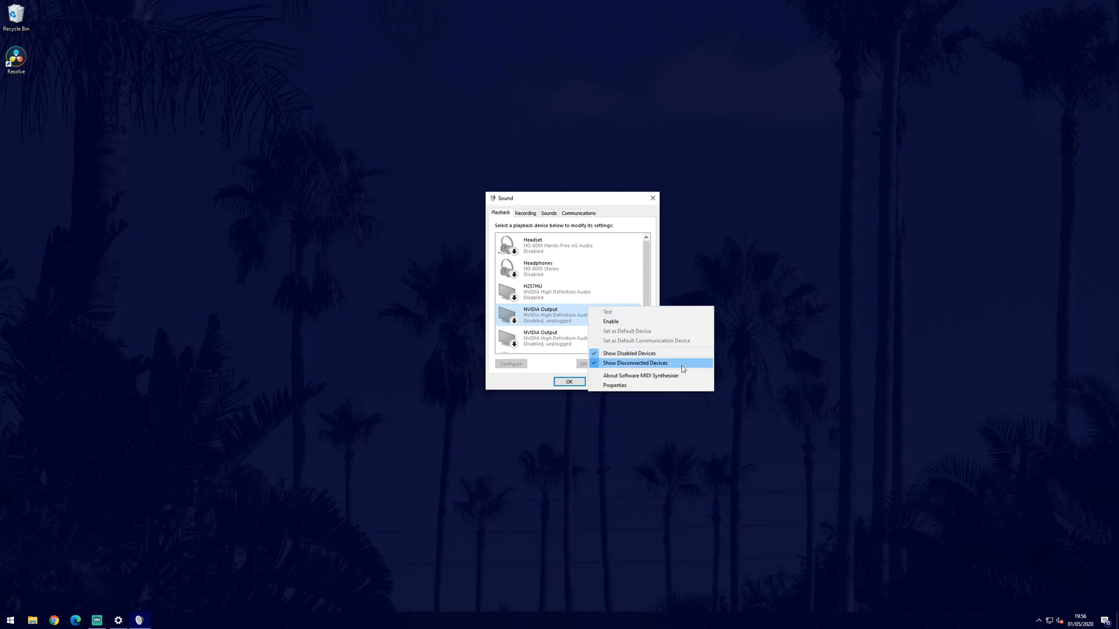
mouse_move(688, 364)
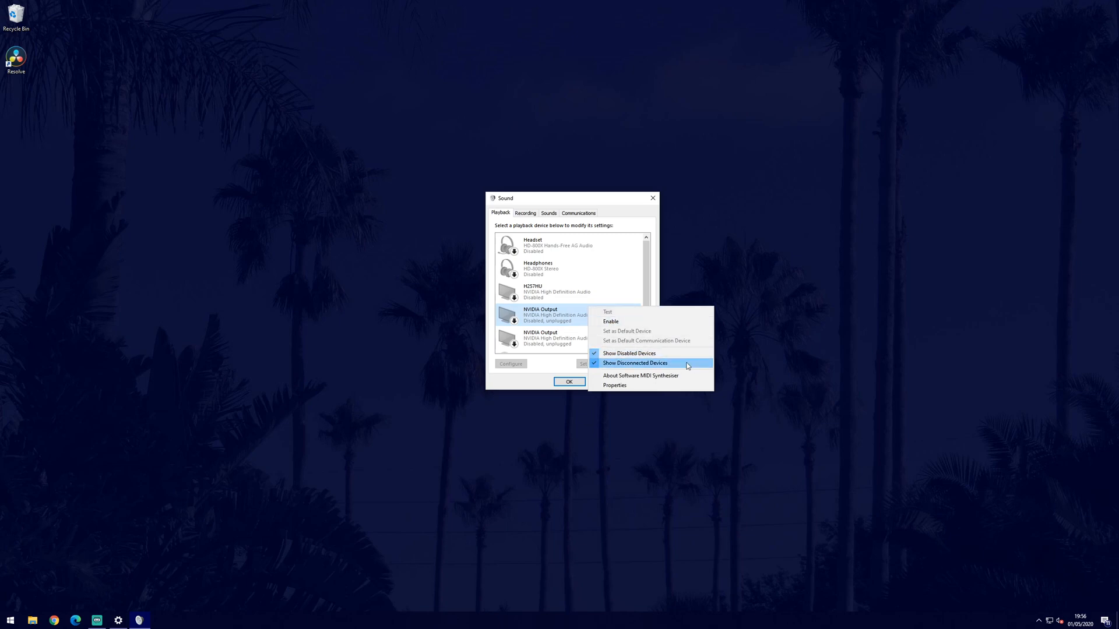
left_click(564, 269)
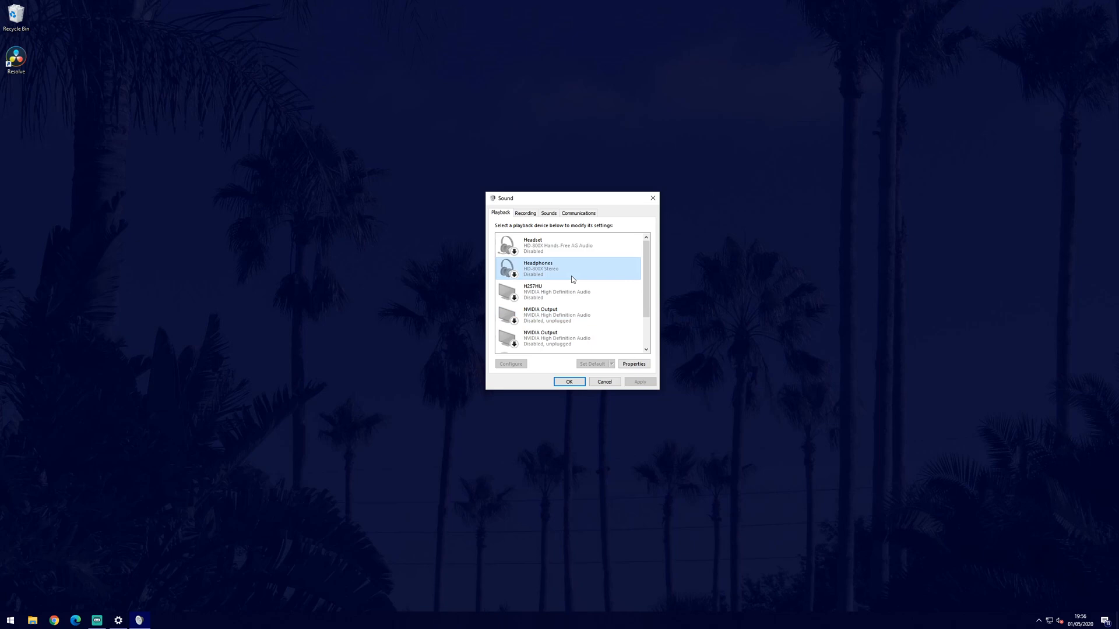